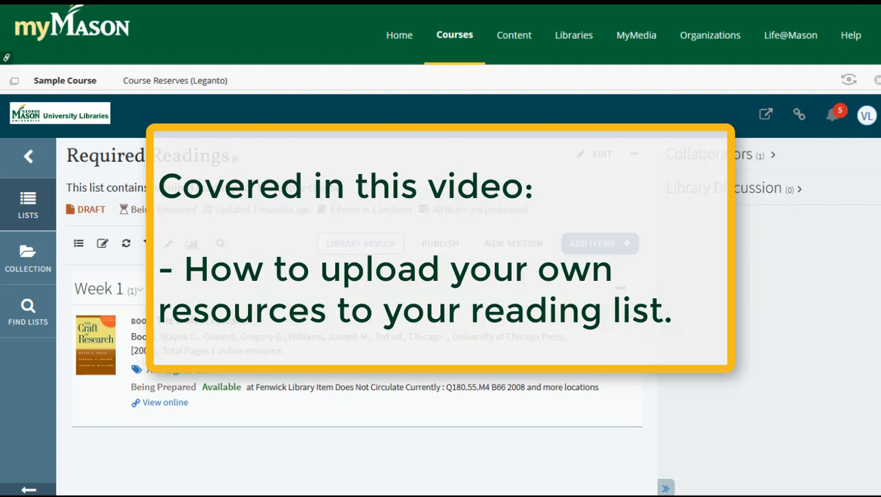
{"action": "mouse_move", "coordinate": [773, 174]}
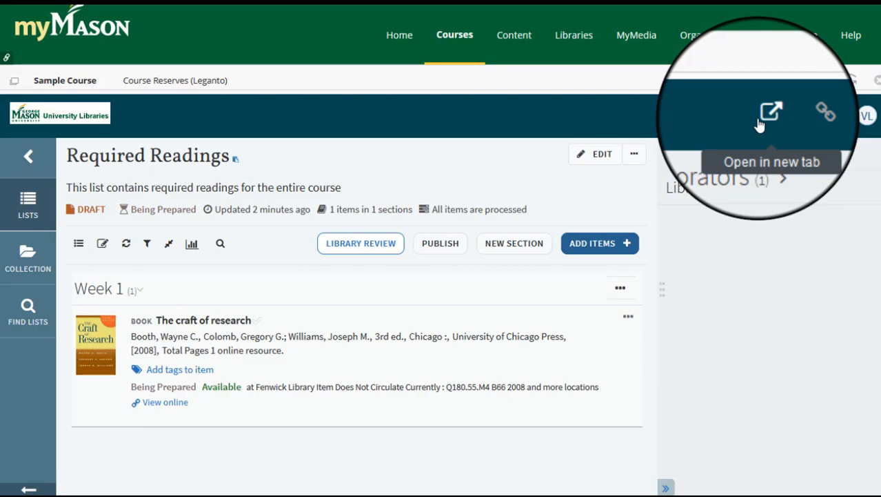
Open the Required Readings list in its own browser tab.
{"action": "left_click", "coordinate": [770, 110]}
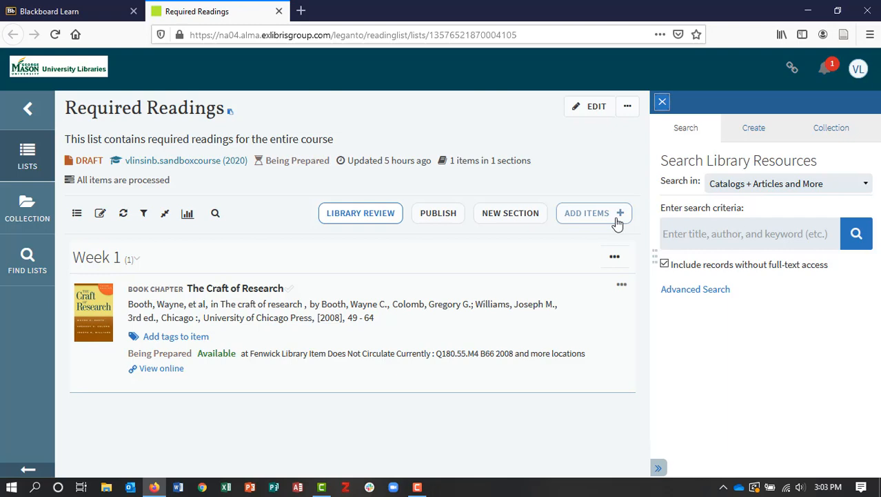
Start a new Create citation form and reach its 'Drag files here to upload them' area.
{"action": "left_click", "coordinate": [753, 126]}
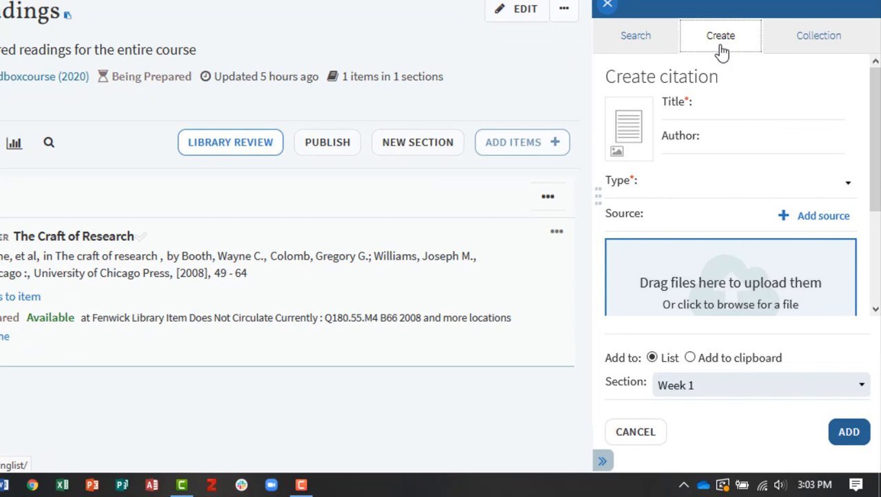
{"action": "scroll", "scroll_direction": "down", "scroll_amount": 3}
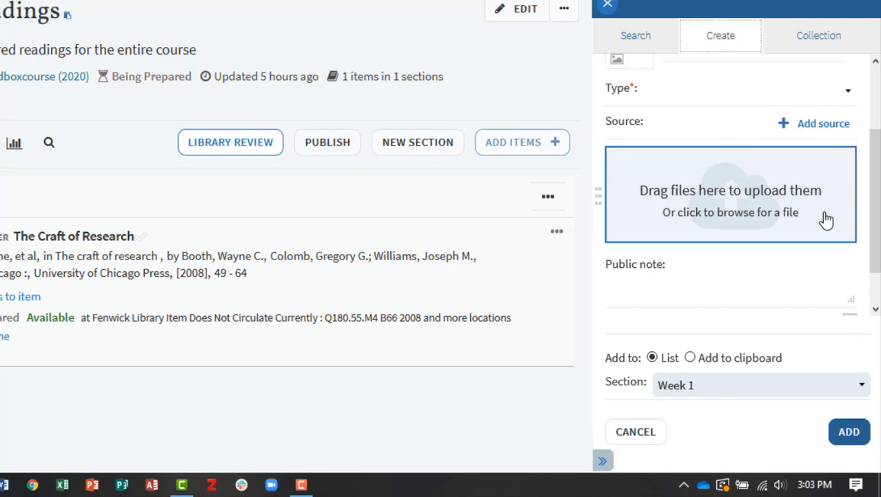
{"action": "mouse_move", "coordinate": [805, 345]}
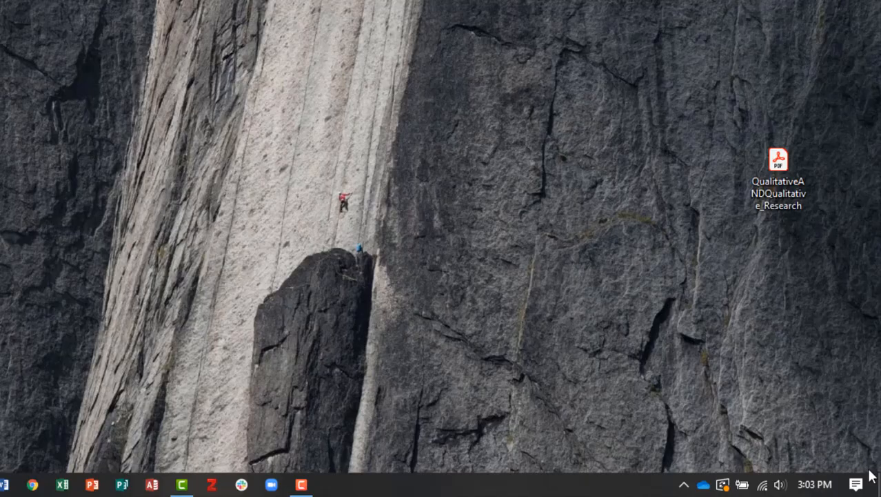
Upload the qualitative research PDF from the desktop, auto-filling title, author and Article type.
{"action": "left_click_drag", "start_coordinate": [778, 165], "coordinate": [126, 338]}
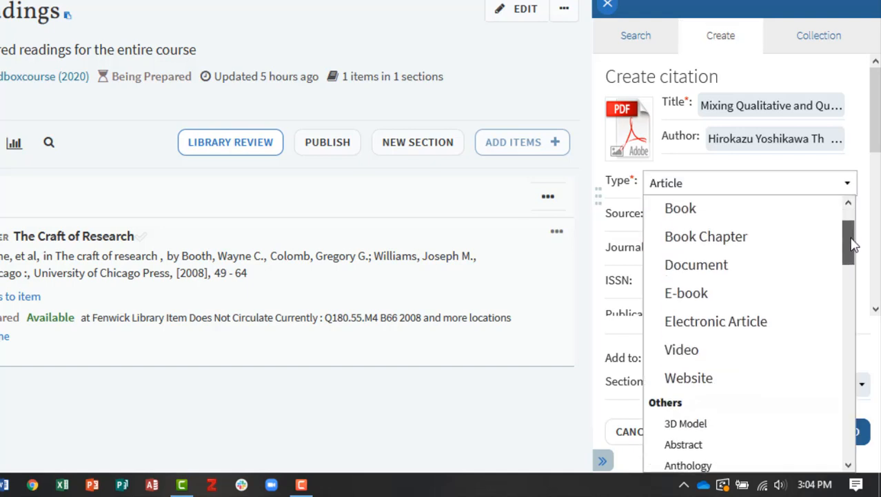
{"action": "scroll", "scroll_direction": "down", "scroll_amount": 3}
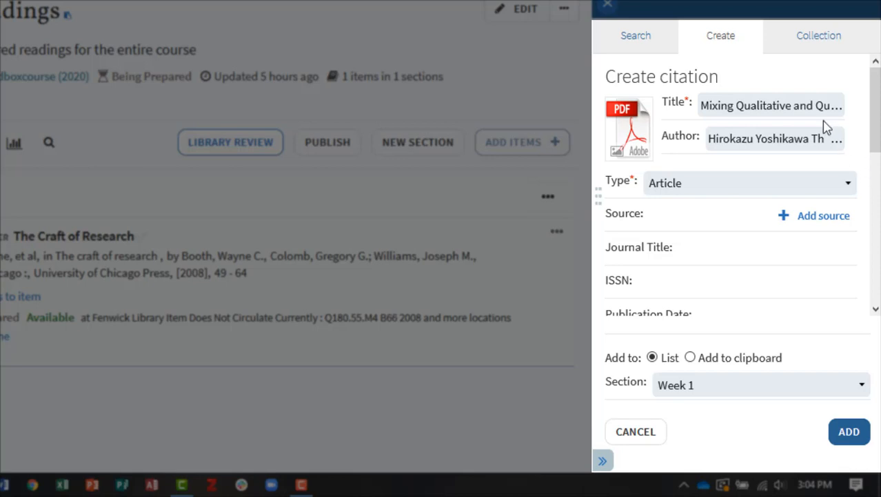
{"action": "mouse_move", "coordinate": [858, 196]}
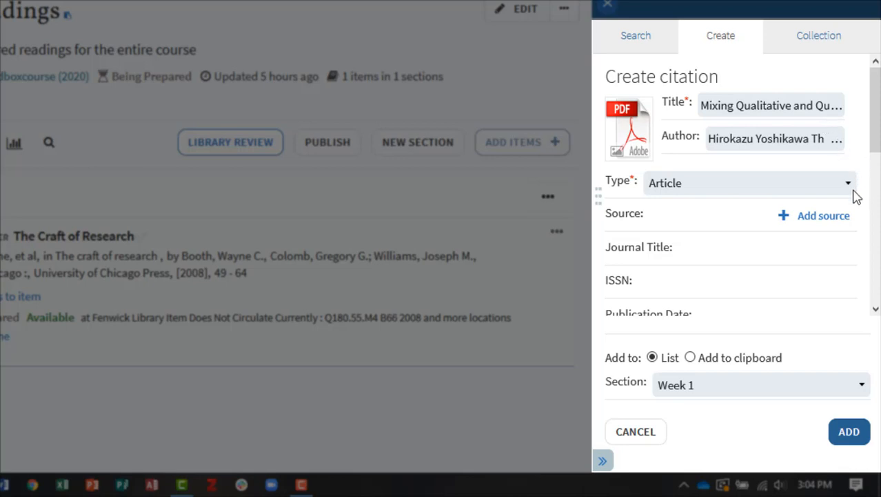
Reveal the More item details fields, keeping 'Add to: List' for the Week 1 section.
{"action": "scroll", "scroll_direction": "down", "scroll_amount": 3}
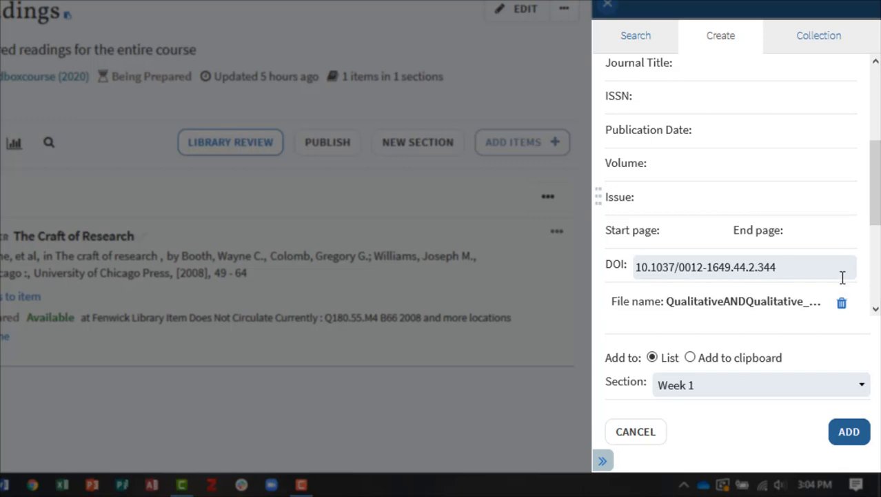
{"action": "scroll", "scroll_direction": "down", "scroll_amount": 3}
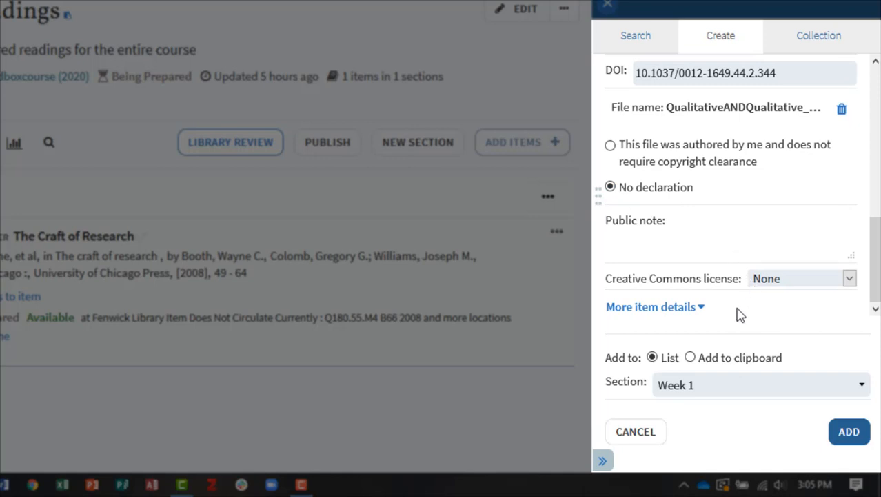
{"action": "left_click", "coordinate": [651, 306]}
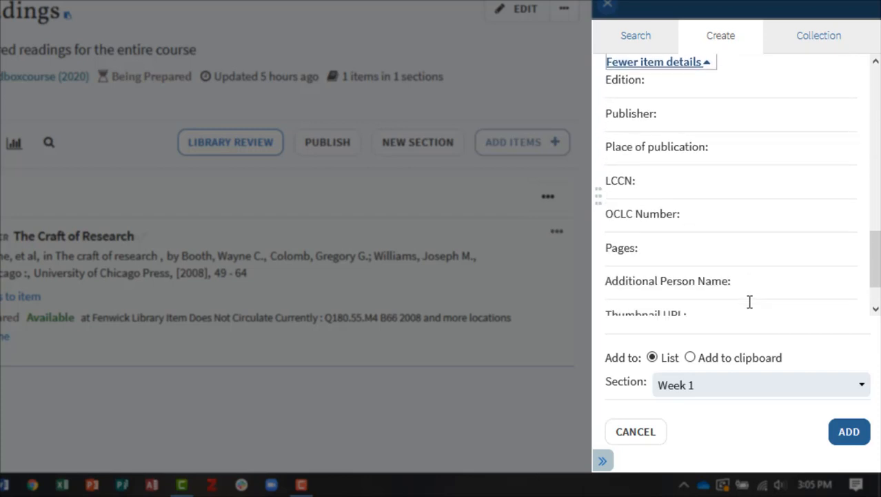
{"action": "scroll", "scroll_direction": "down", "scroll_amount": 3}
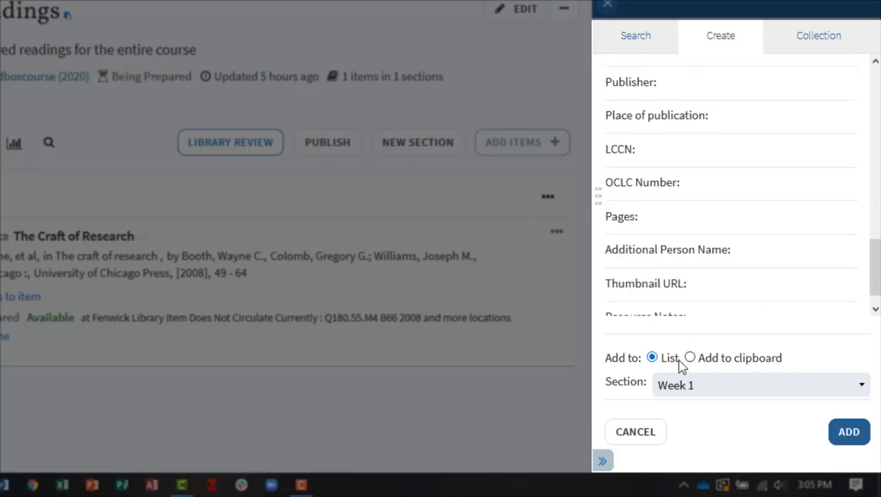
{"action": "left_click", "coordinate": [758, 385]}
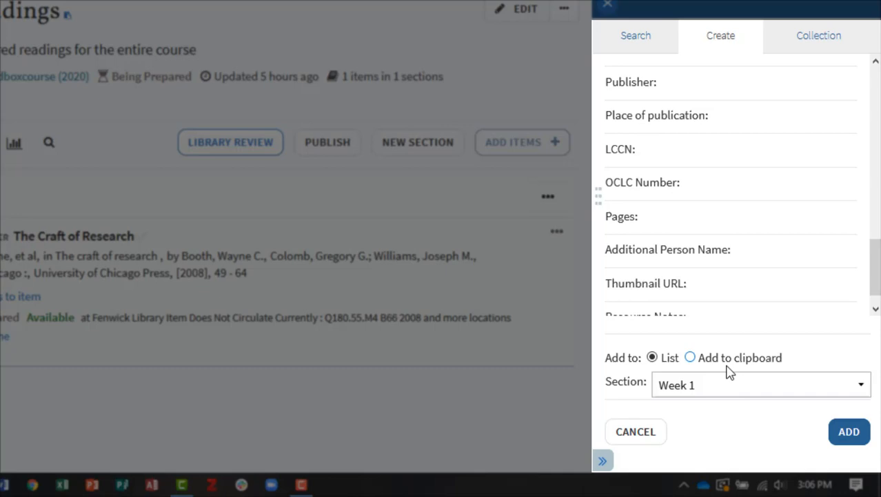
Add the article citation to Week 1 as the list's second item.
{"action": "left_click", "coordinate": [836, 430]}
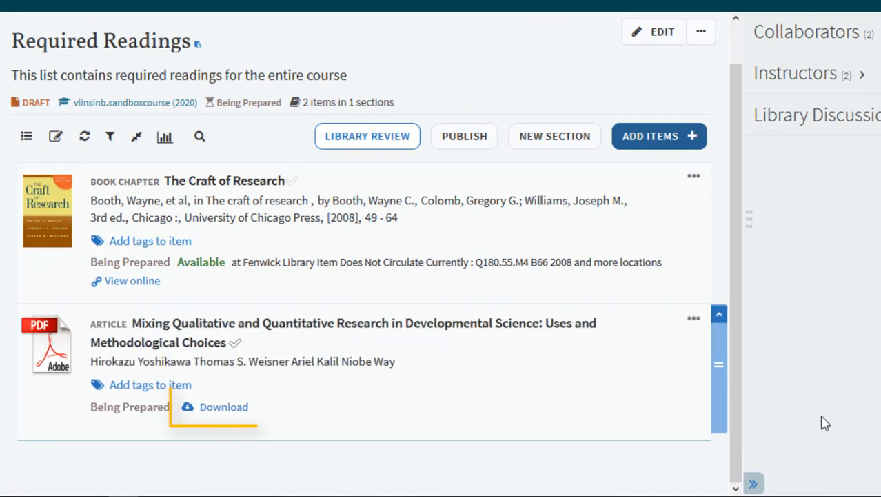
{"action": "mouse_move", "coordinate": [687, 386]}
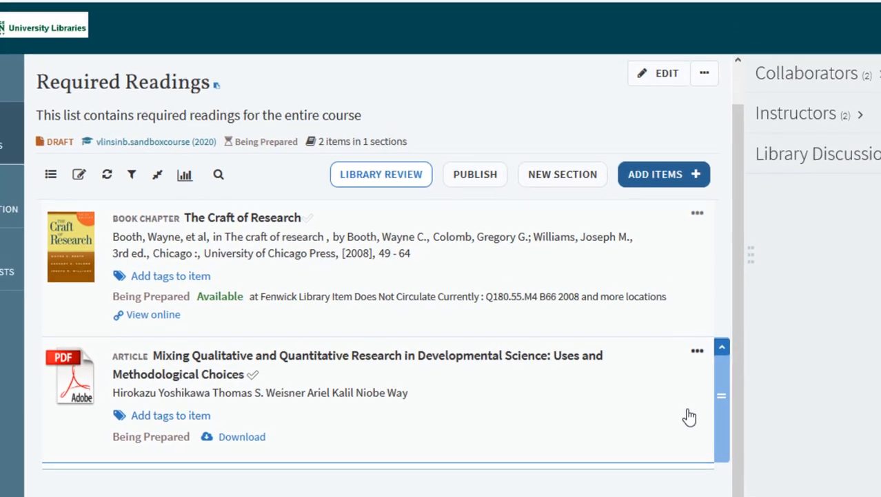
From the article's item page, choose 'Embed on this page' for its Download link.
{"action": "left_click", "coordinate": [378, 364]}
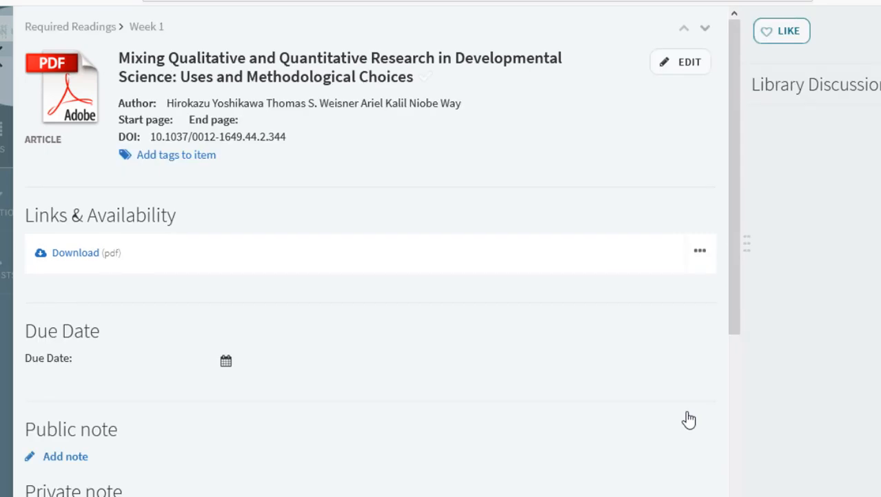
{"action": "mouse_move", "coordinate": [709, 280]}
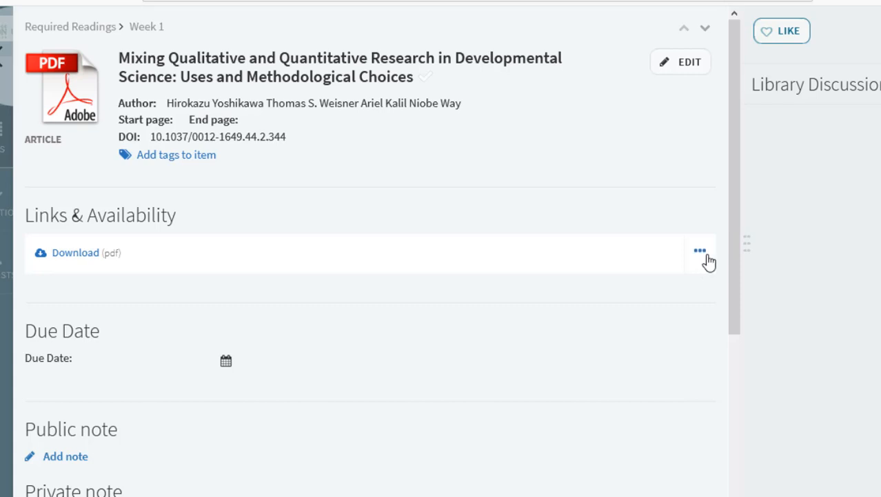
{"action": "left_click", "coordinate": [699, 251]}
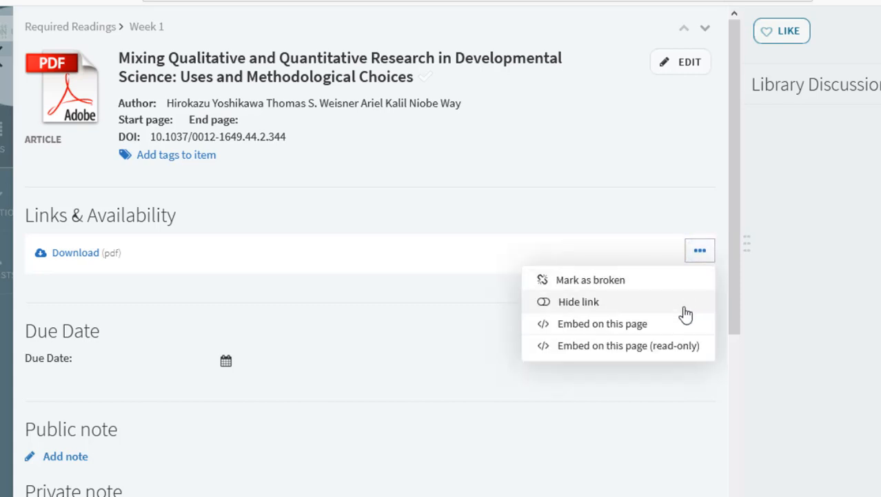
{"action": "mouse_move", "coordinate": [654, 329]}
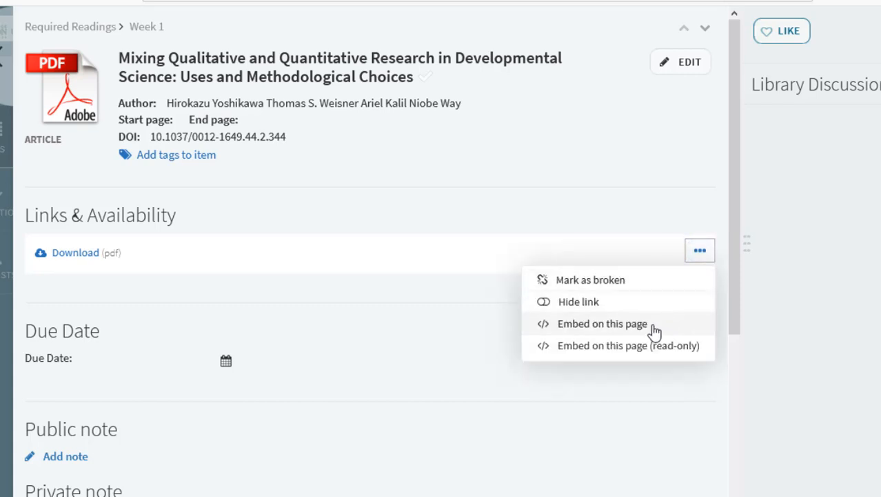
{"action": "left_click", "coordinate": [601, 323]}
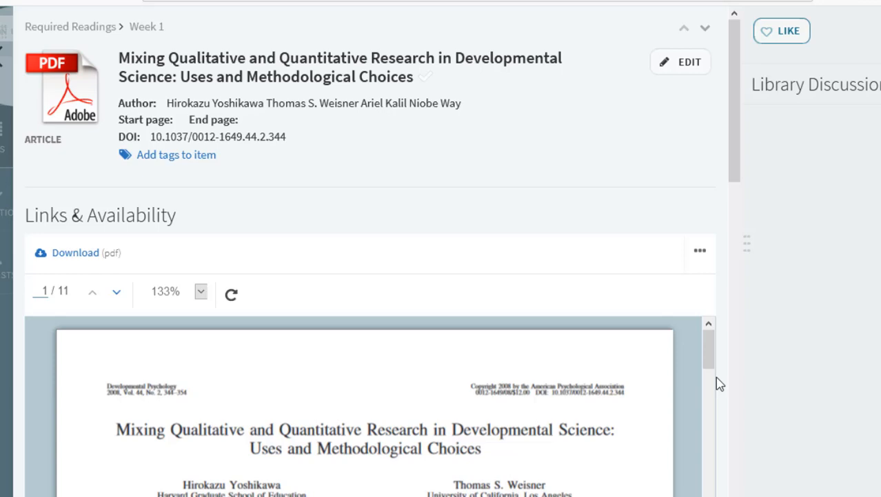
{"action": "scroll", "scroll_direction": "down", "scroll_amount": 3}
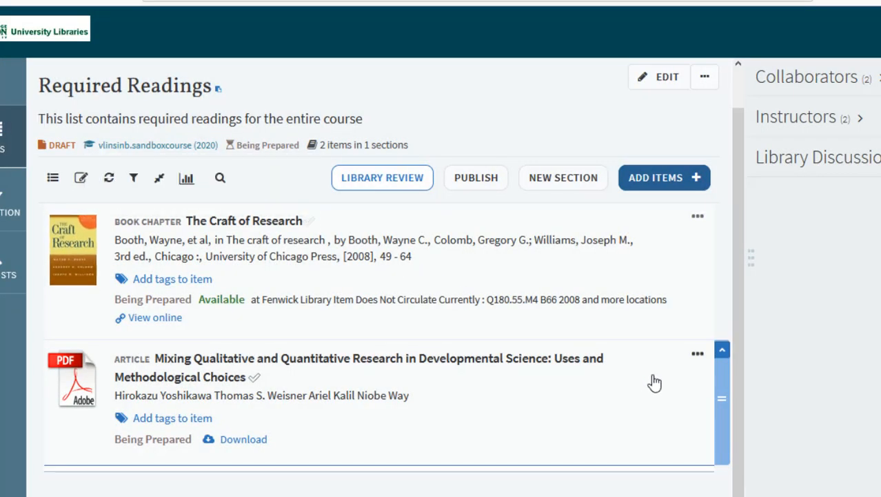
{"action": "mouse_move", "coordinate": [685, 438]}
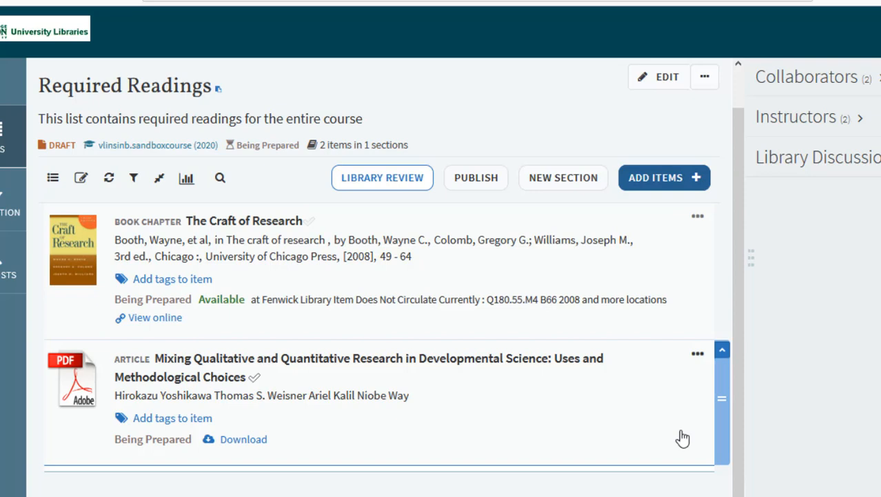
Show the ... actions menu for the uploaded article item on the list.
{"action": "left_click", "coordinate": [698, 353]}
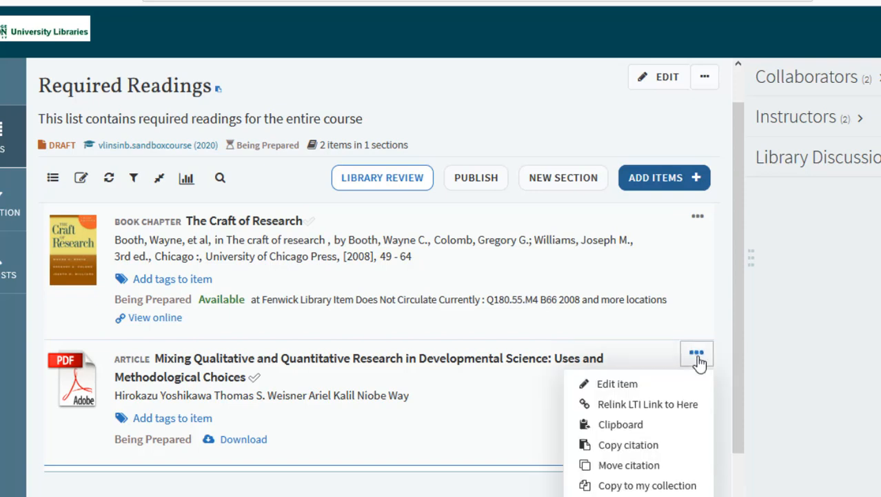
{"action": "mouse_move", "coordinate": [690, 384]}
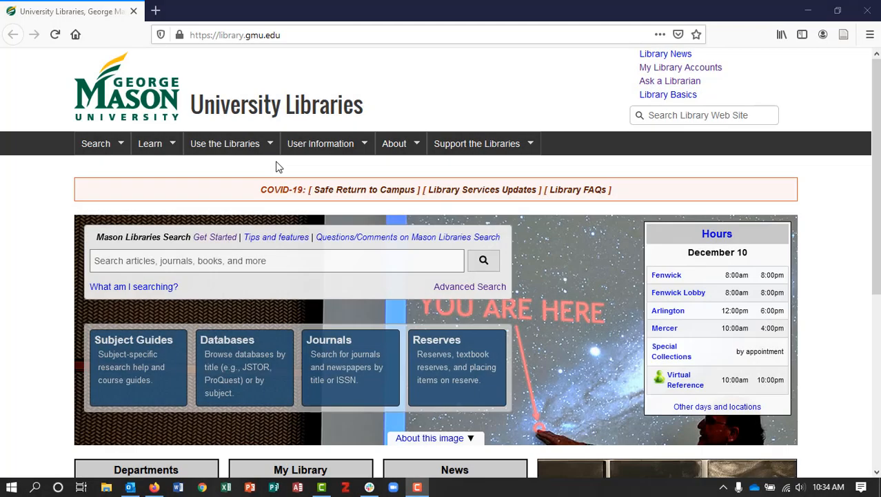
{"action": "mouse_move", "coordinate": [179, 163]}
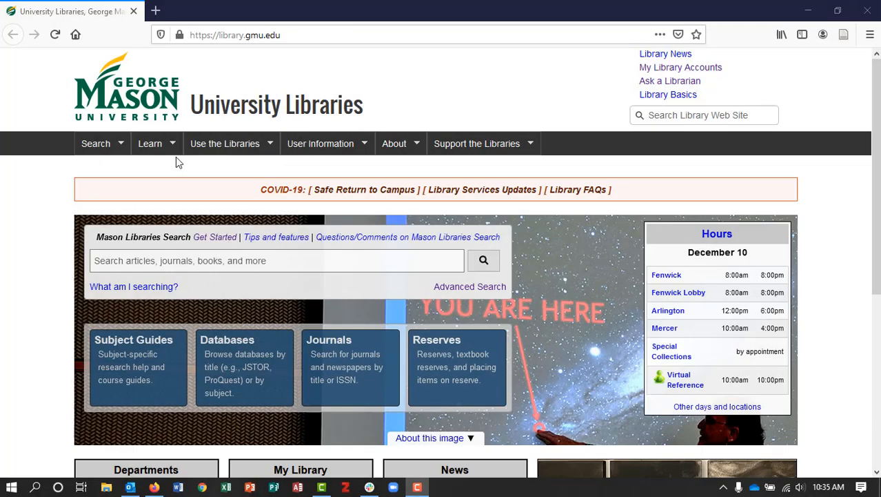
Expand the Learn menu on library.gmu.edu, showing options like 'How do I...?'.
{"action": "left_click", "coordinate": [149, 142]}
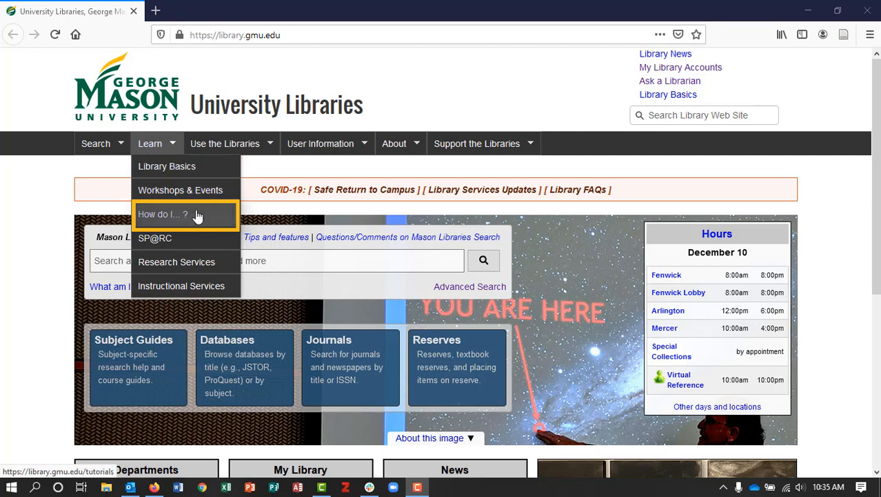
{"action": "mouse_move", "coordinate": [240, 221]}
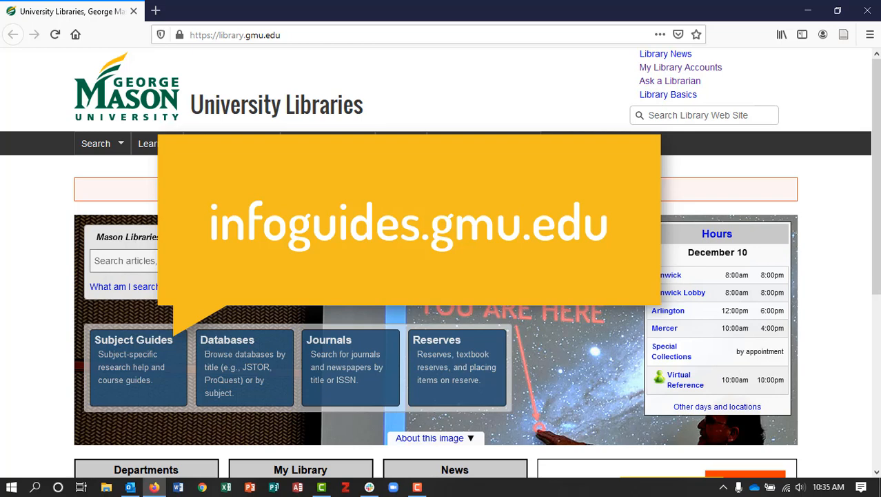
{"action": "mouse_move", "coordinate": [199, 327]}
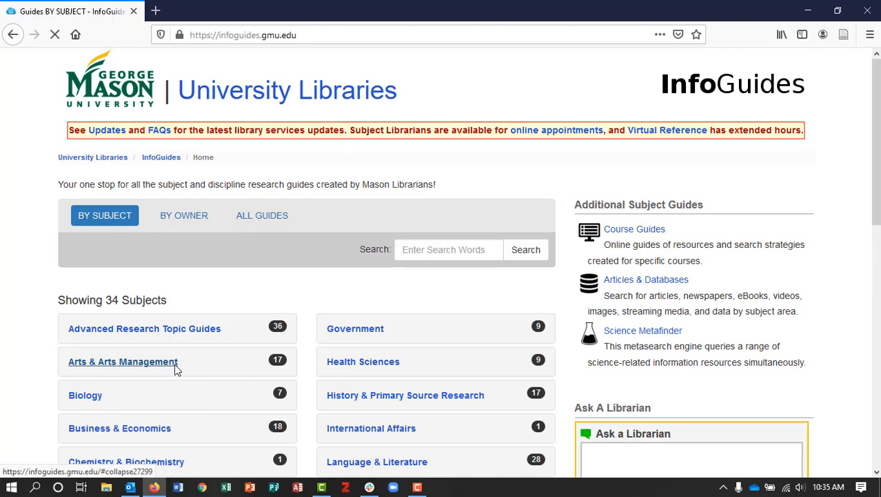
On infoguides.gmu.edu, expand the Library Resources & Tools subject to list its guides.
{"action": "scroll", "scroll_direction": "down", "scroll_amount": 3}
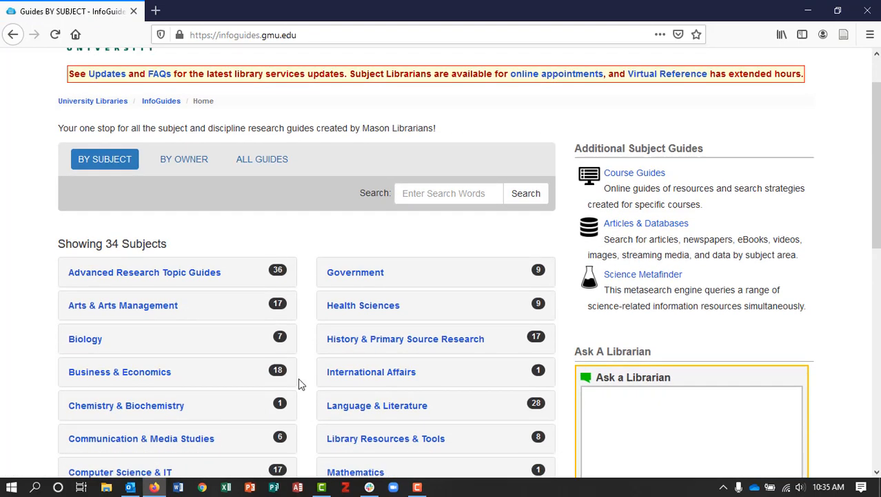
{"action": "scroll", "scroll_direction": "down", "scroll_amount": 3}
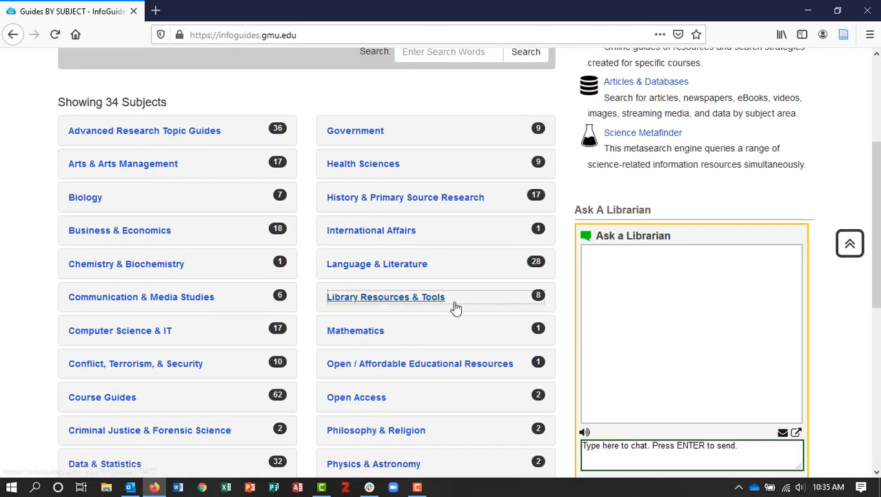
{"action": "left_click", "coordinate": [386, 296]}
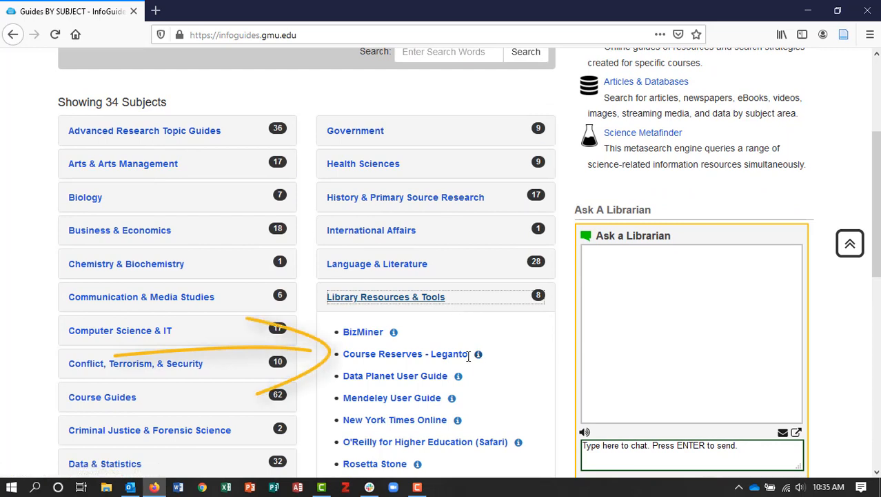